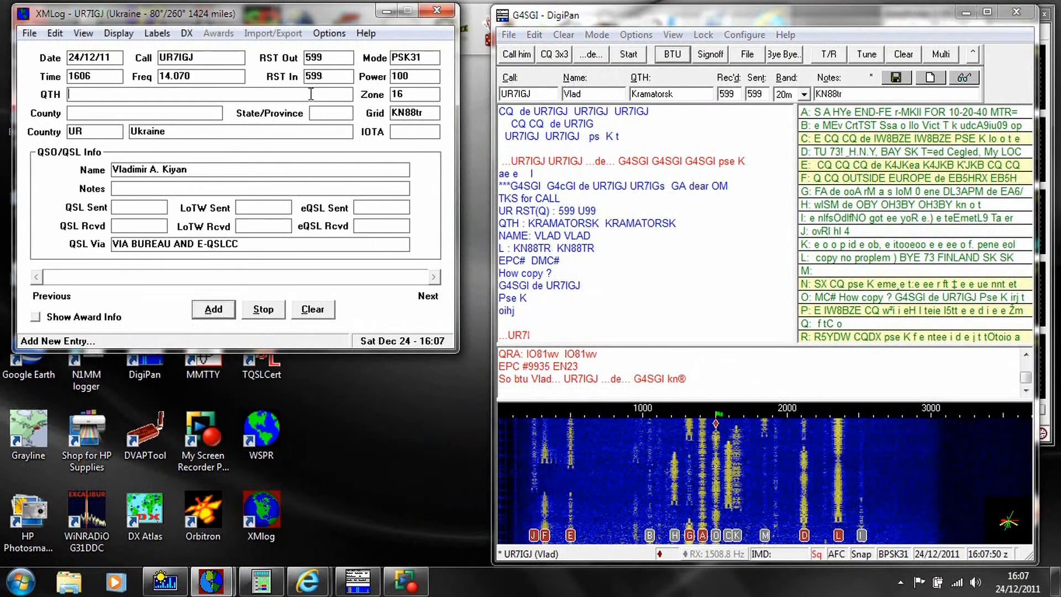
text(Kr)
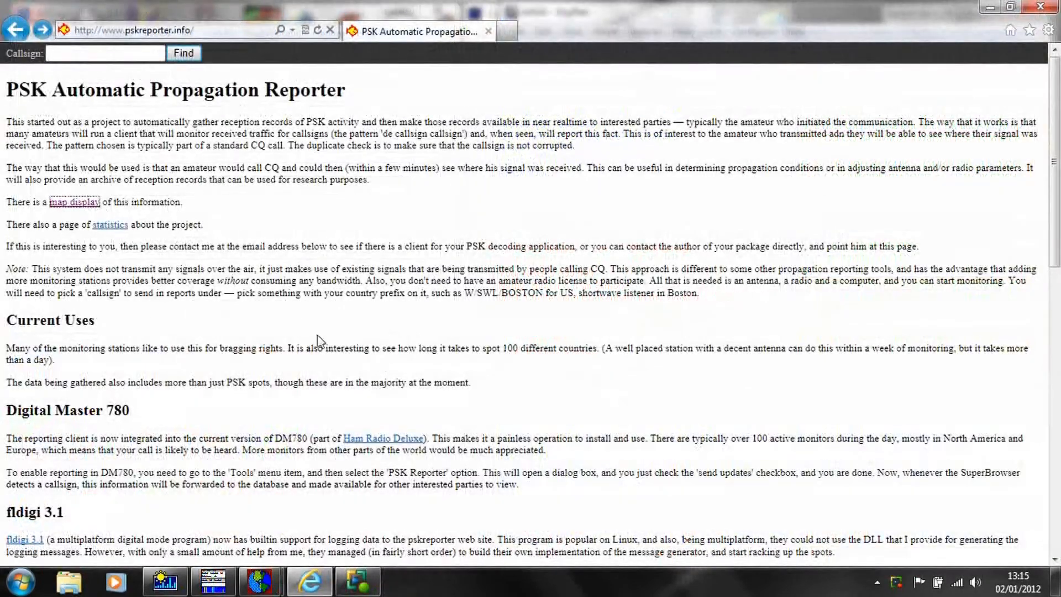
- Map G4SGI's 24-hour reception reports and show the KK1D and UN7AM report popups
click(74, 201)
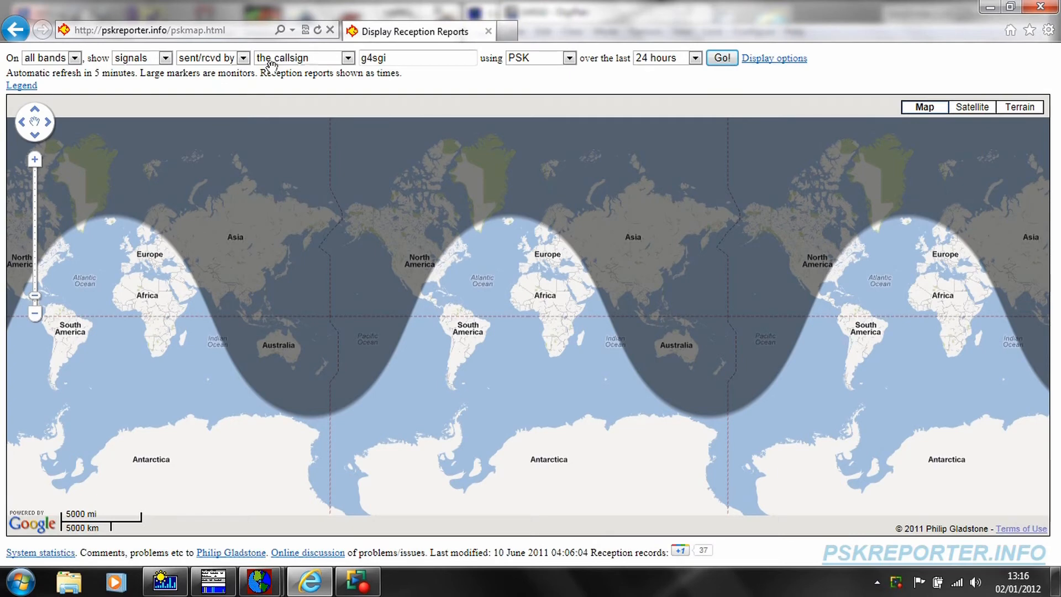
click(721, 57)
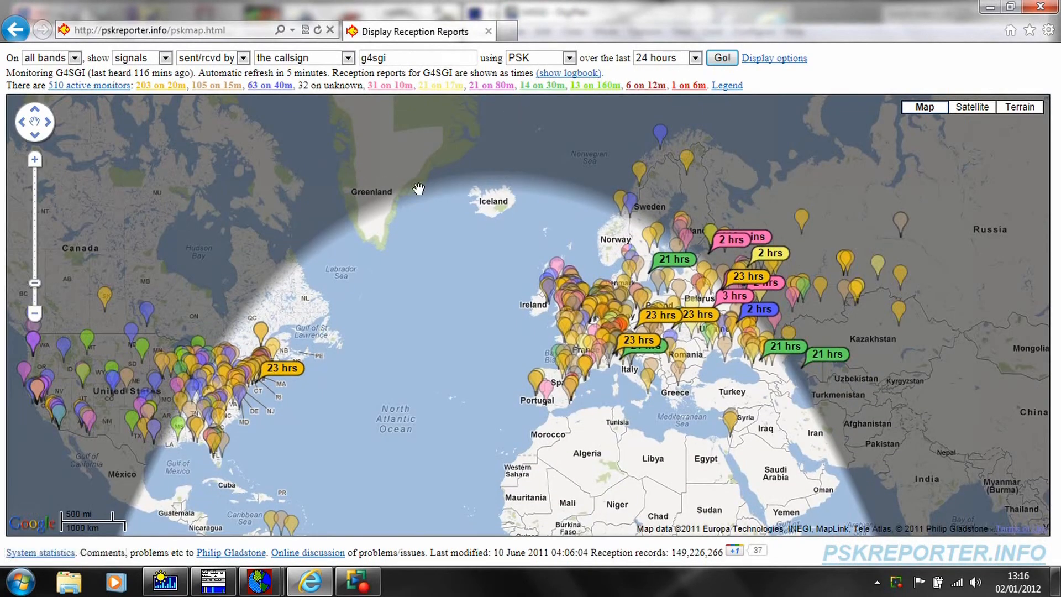
click(290, 366)
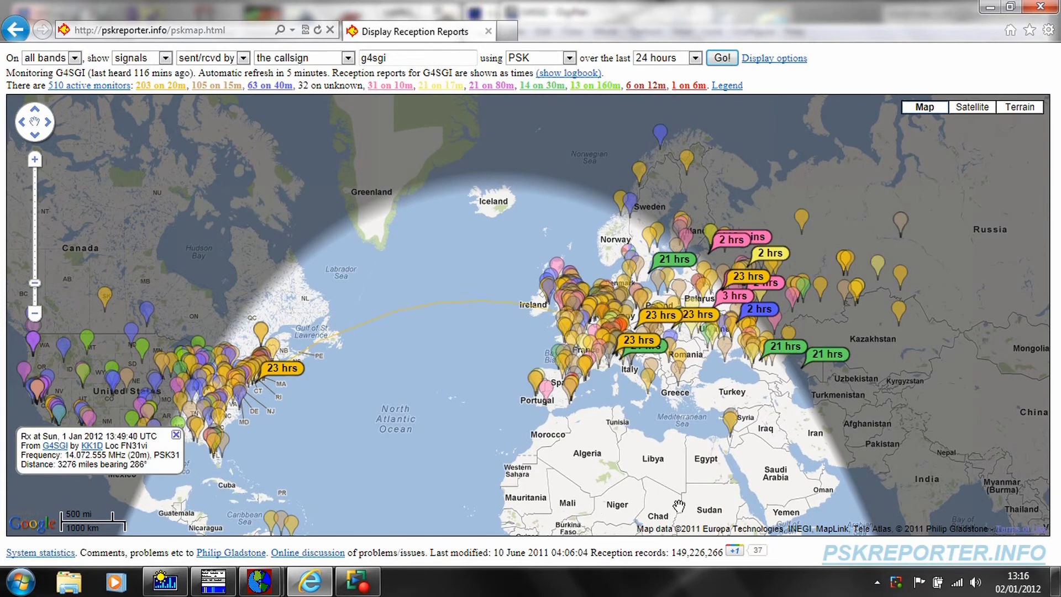
click(838, 358)
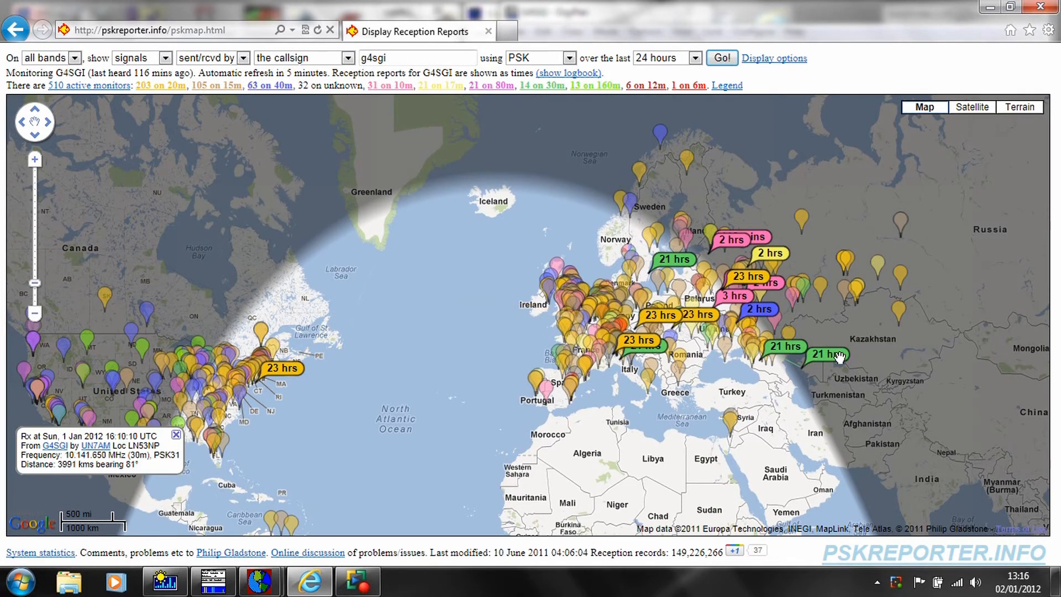